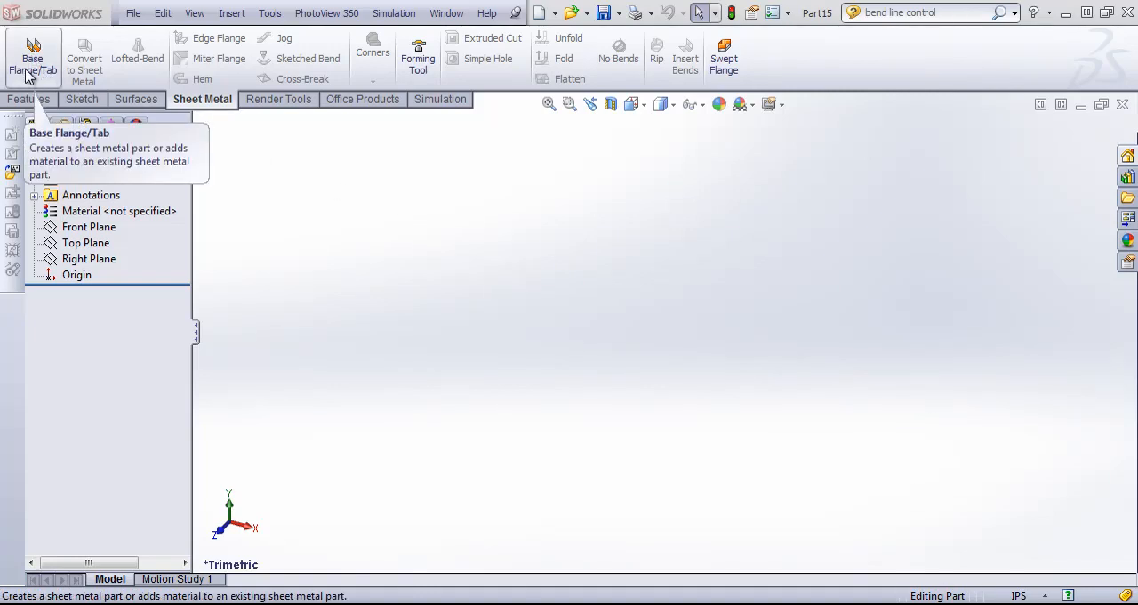
mouse_move(44, 91)
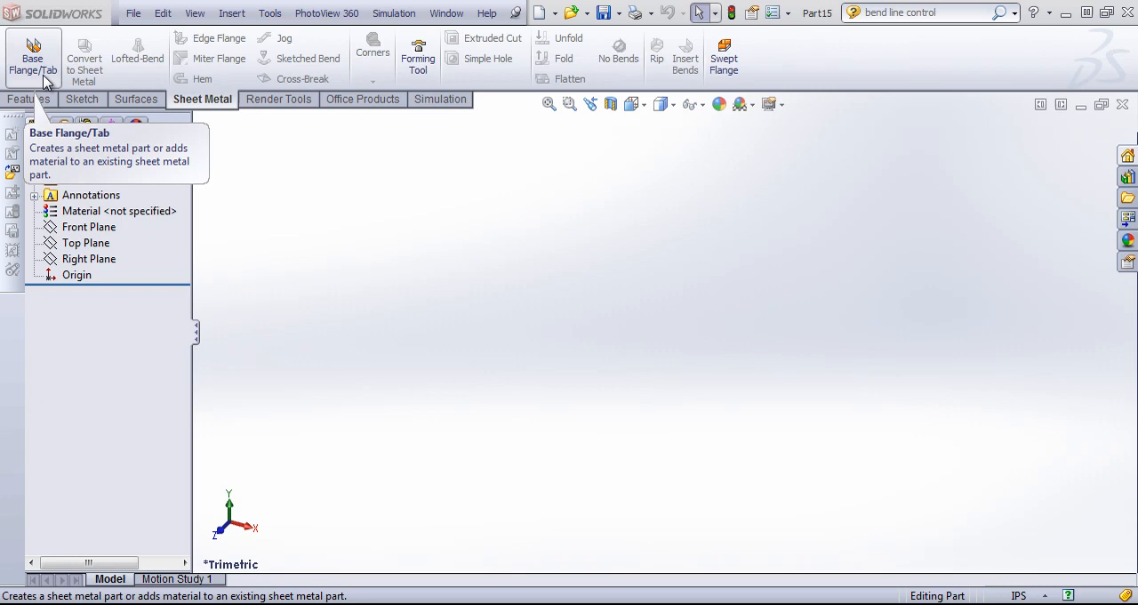
mouse_move(463, 185)
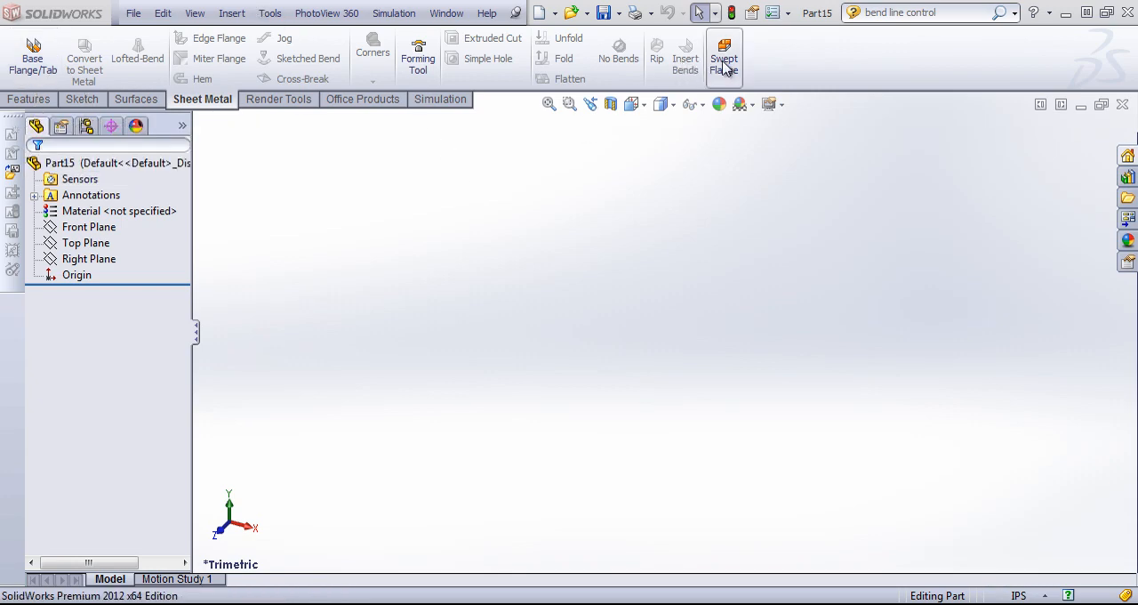
mouse_move(724, 58)
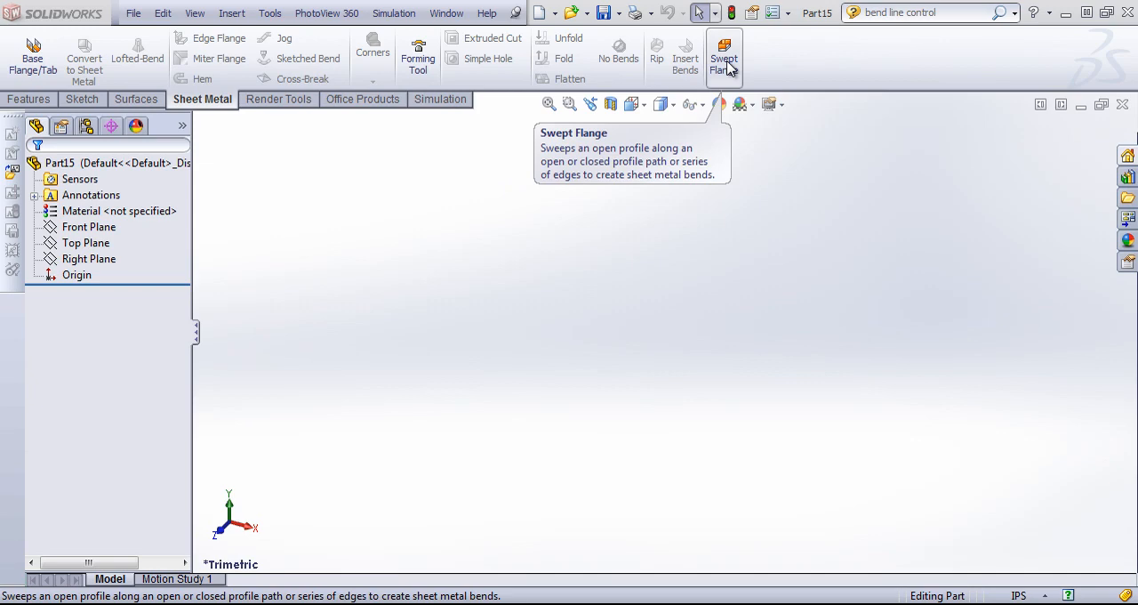
mouse_move(421, 220)
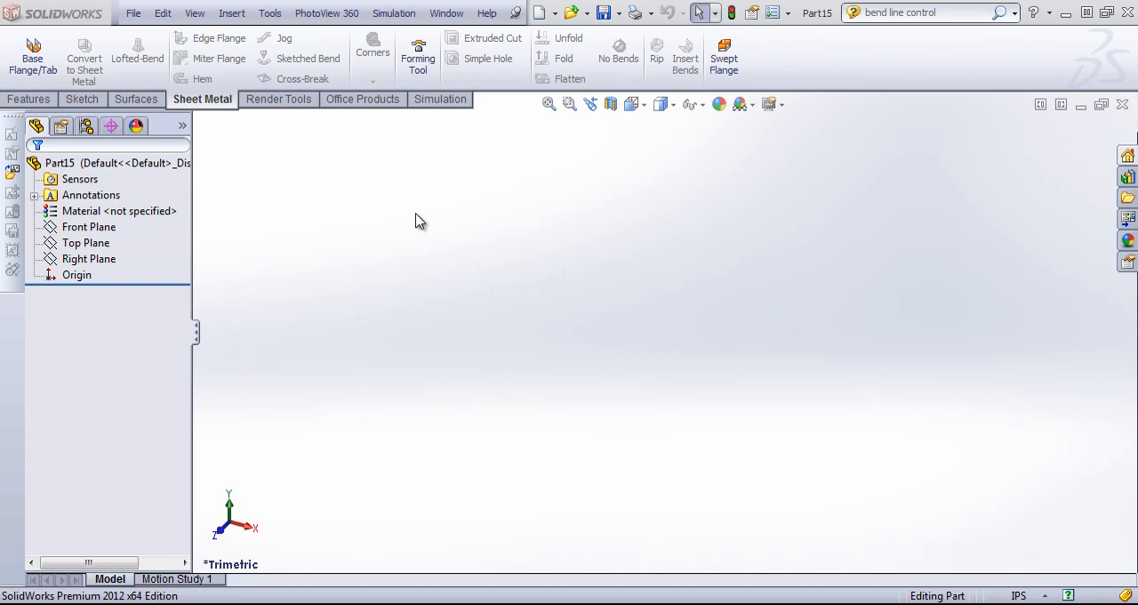
Step: Add Plane1 offset 4.00in above the Top Plane and start a second sketch
left_click(88, 227)
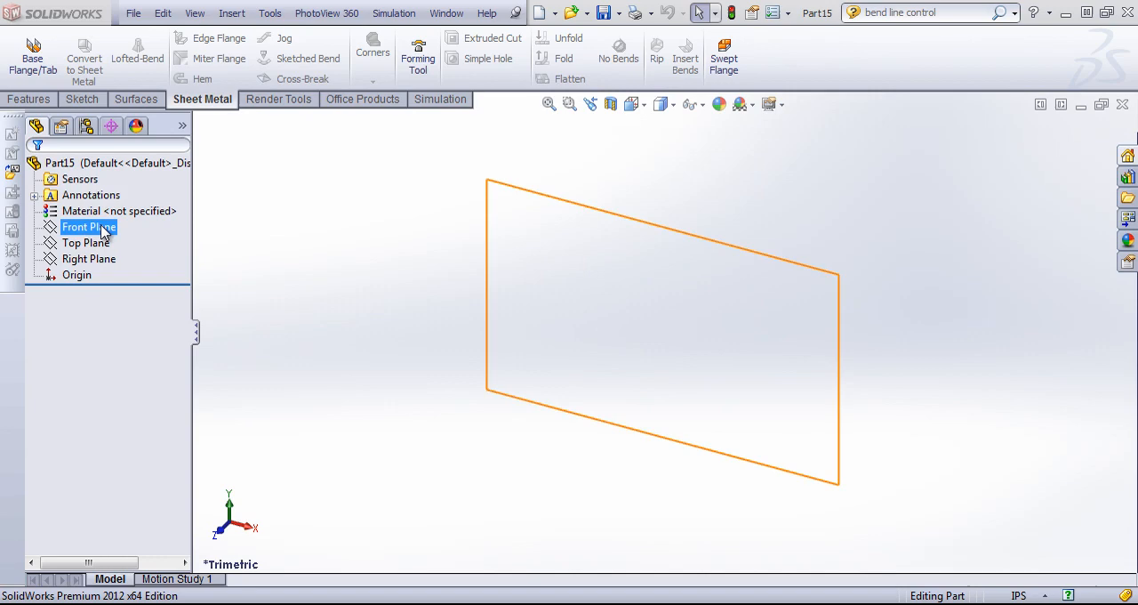
left_click(86, 243)
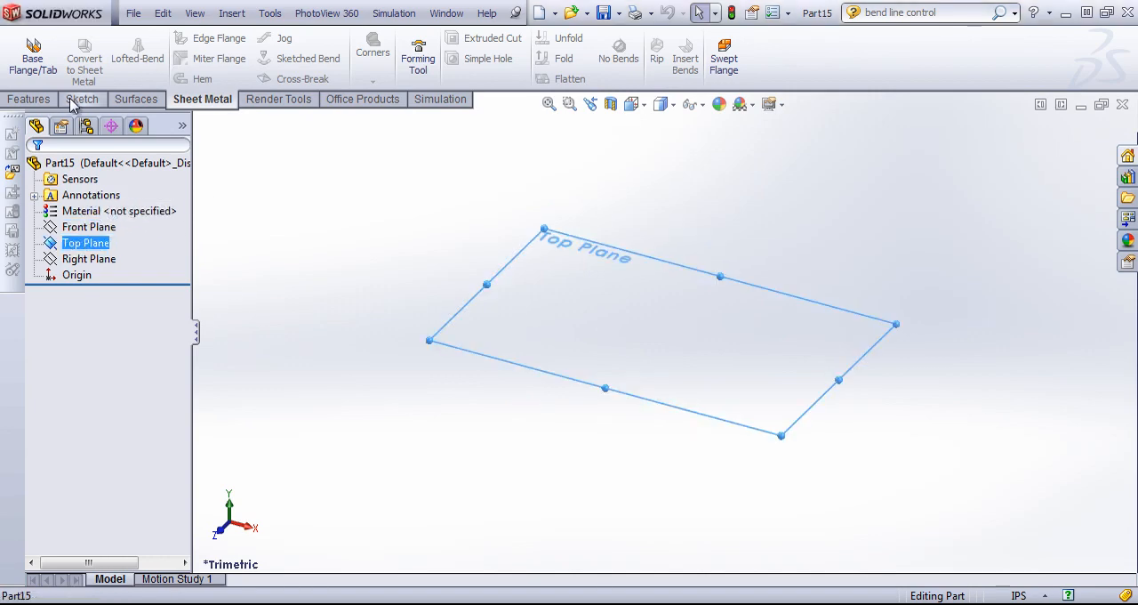
left_click(82, 99)
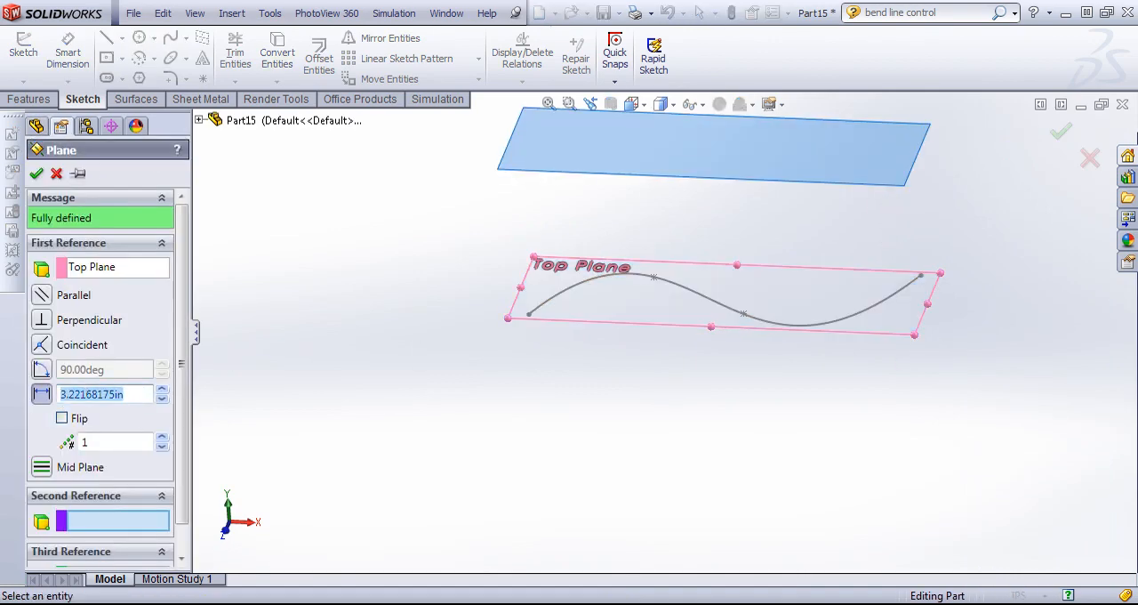
type("4.00in")
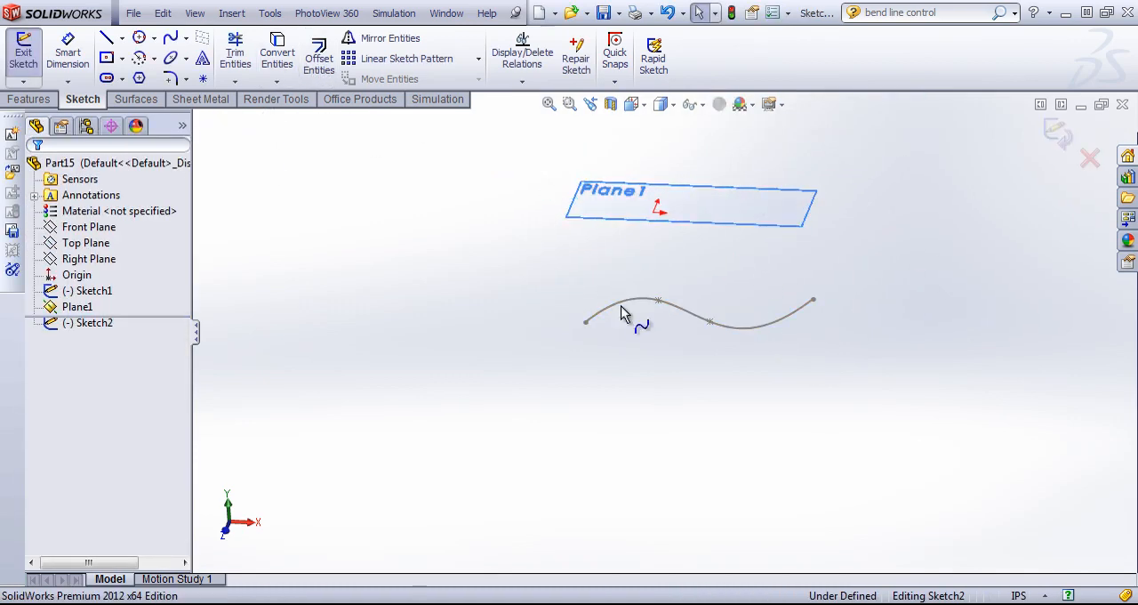
Step: Loft a sheet metal part between Sketch1 and Sketch2 using 4 bend lines
left_click(276, 53)
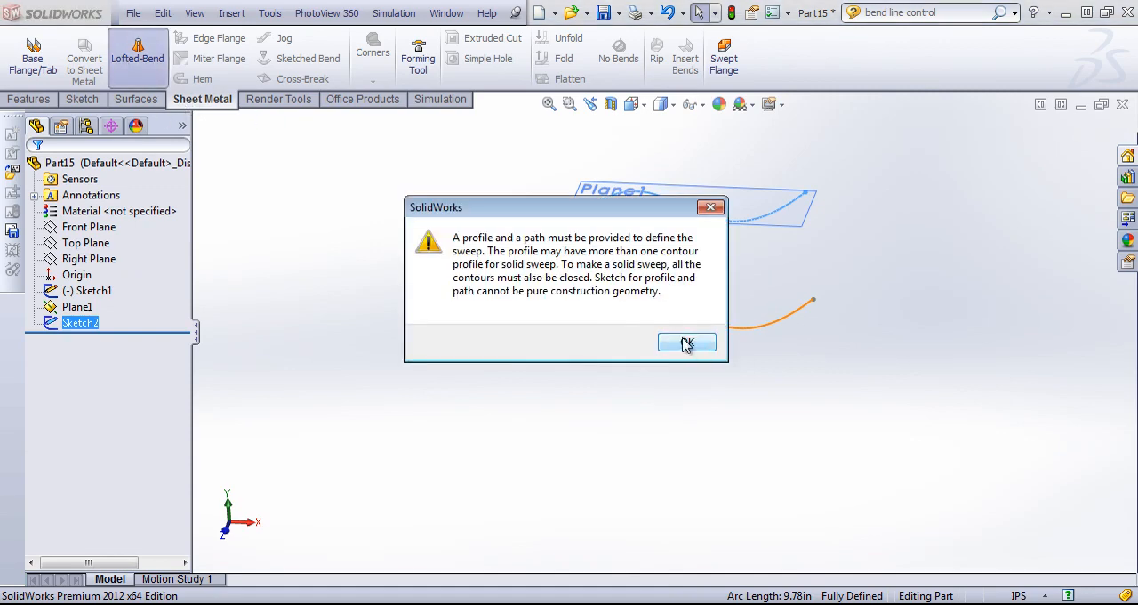
left_click(687, 343)
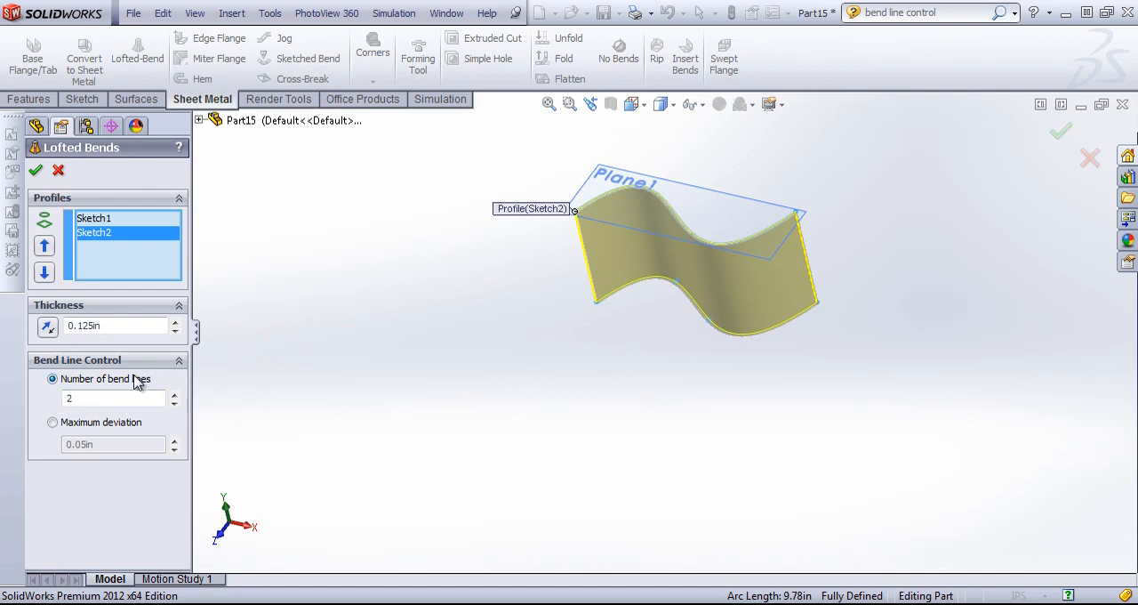
left_click(114, 398)
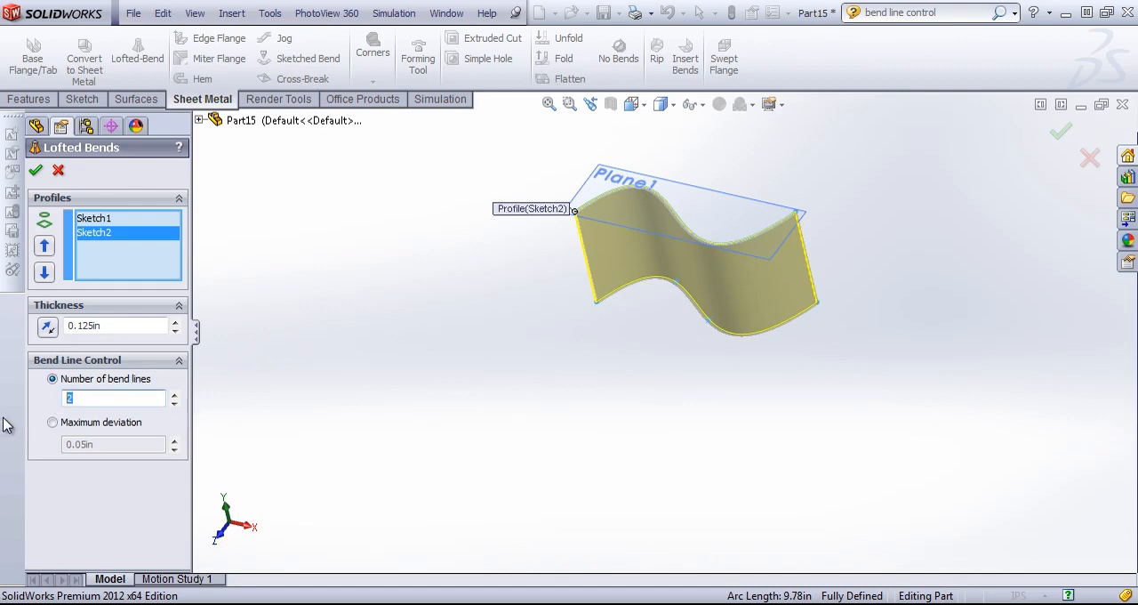
type("4")
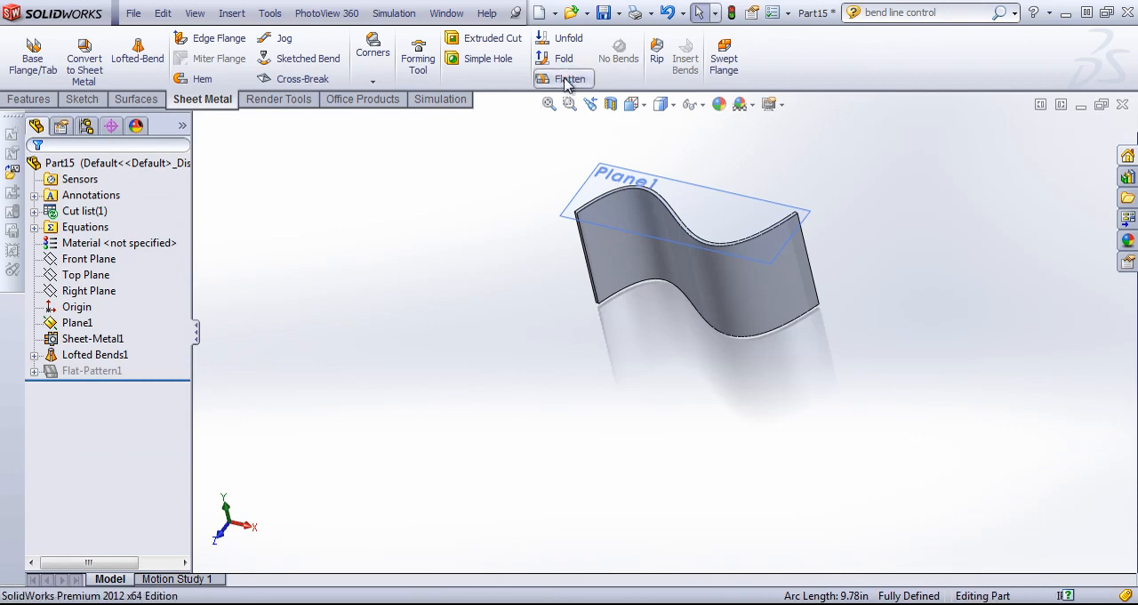
left_click(570, 79)
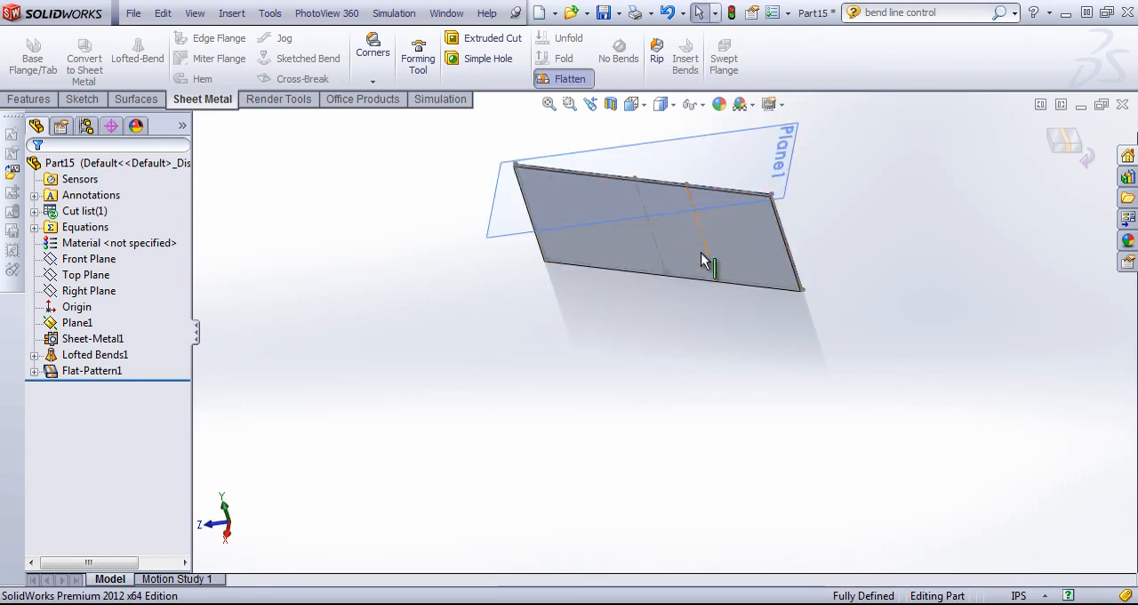
left_click_drag(702, 258, 640, 218)
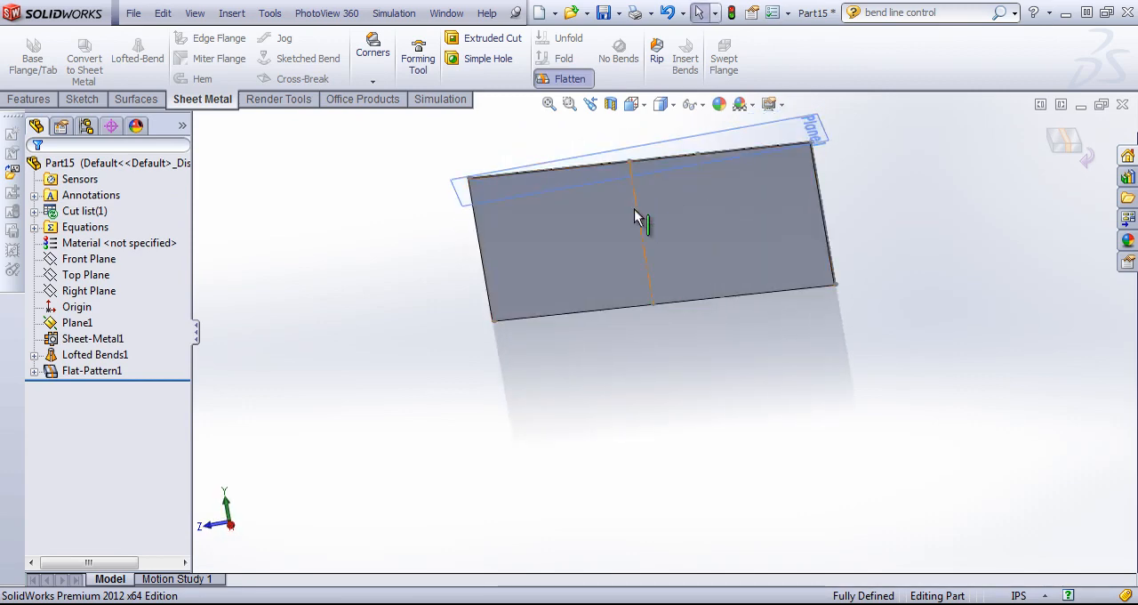
left_click(569, 78)
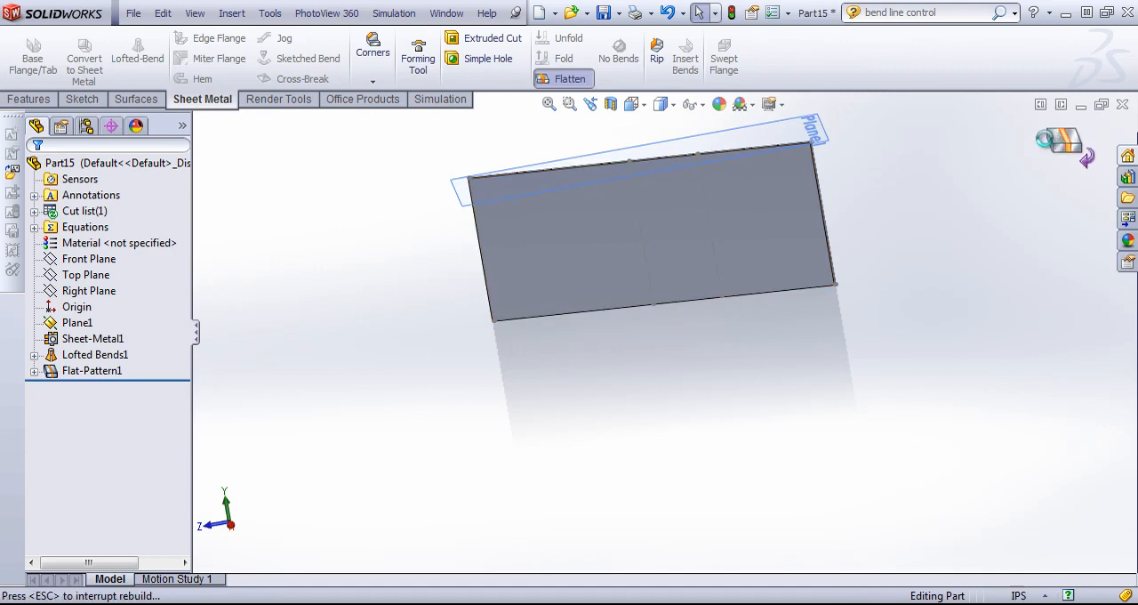
left_click(570, 79)
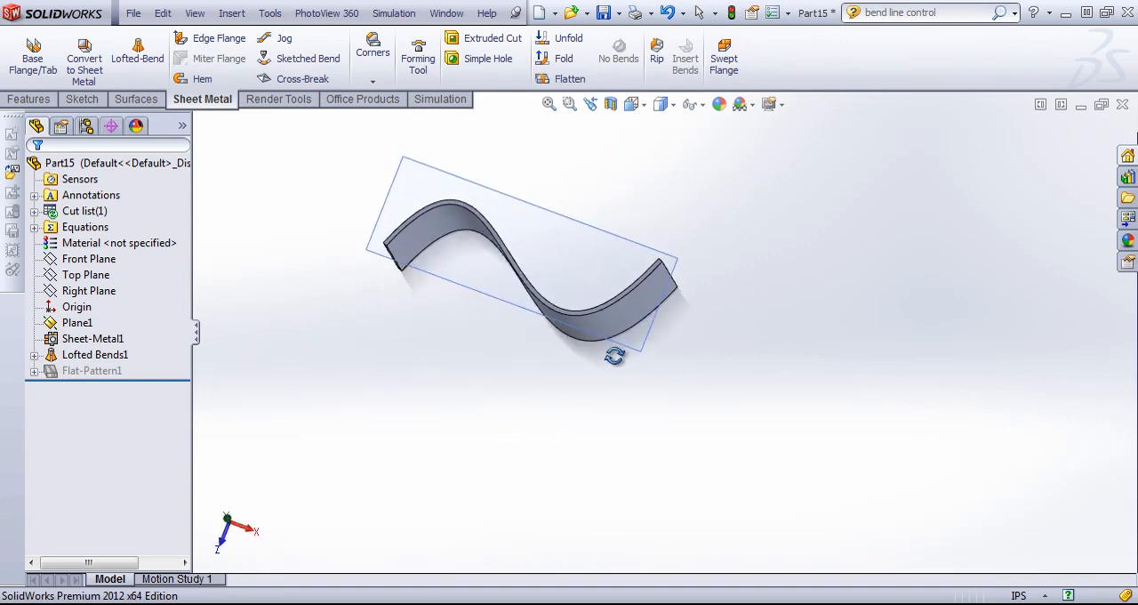
Step: Delete Lofted Bends1 and attempt a Swept Flange, which the spline sketches refuse
right_click(95, 354)
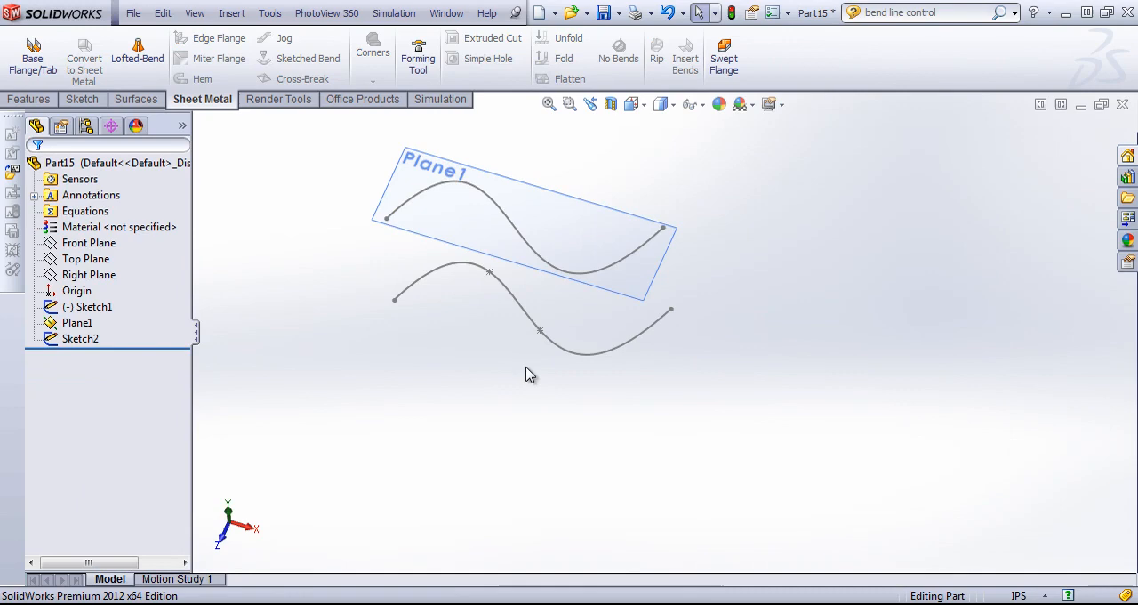
left_click(427, 273)
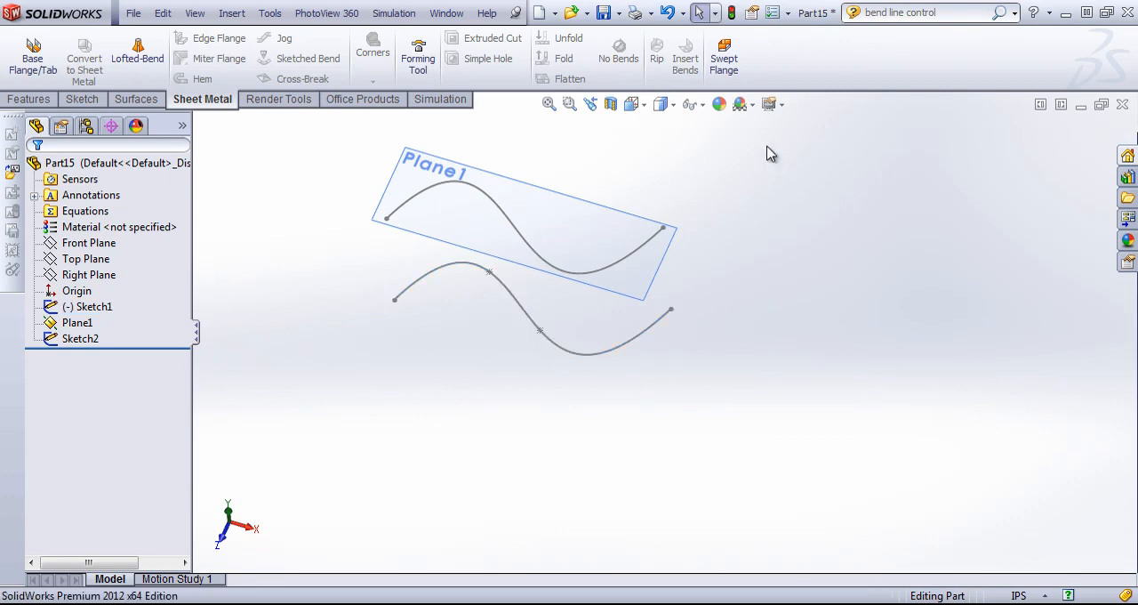
left_click(724, 56)
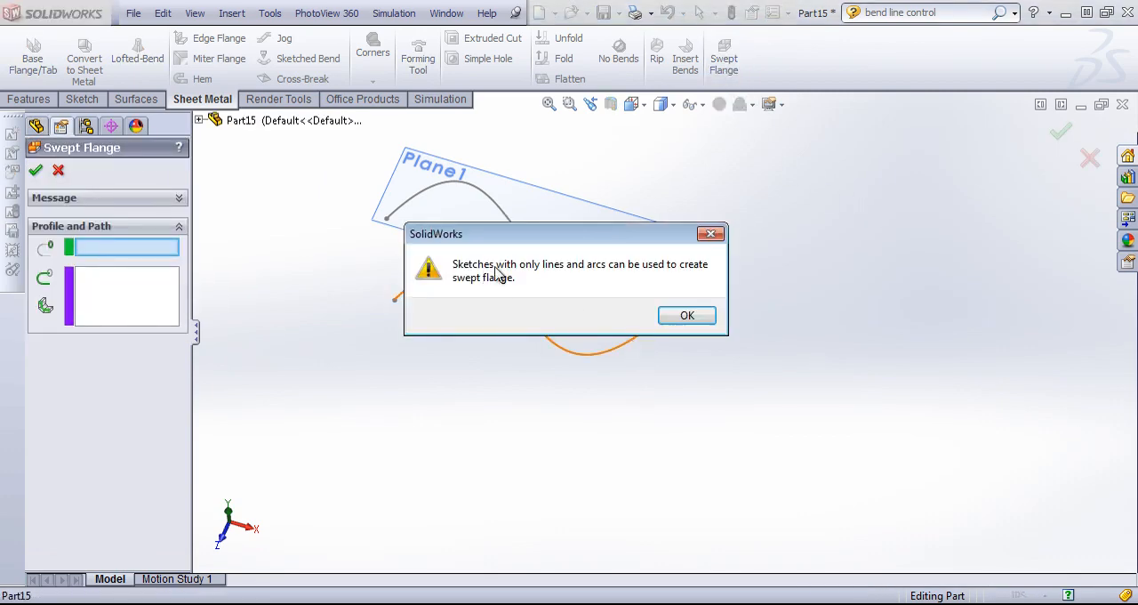
mouse_move(786, 341)
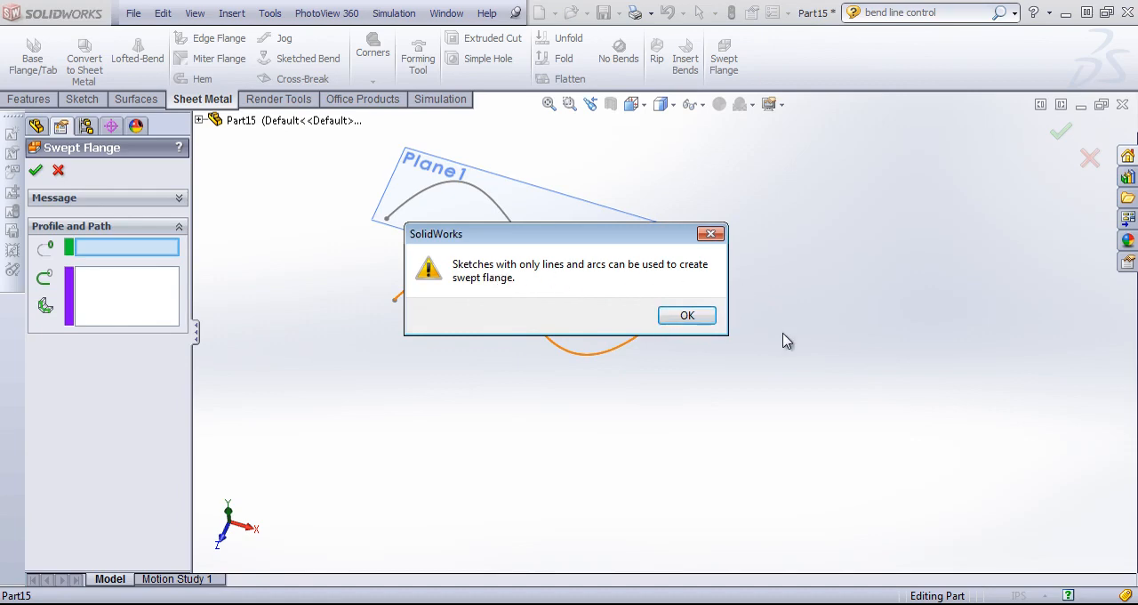
left_click(687, 315)
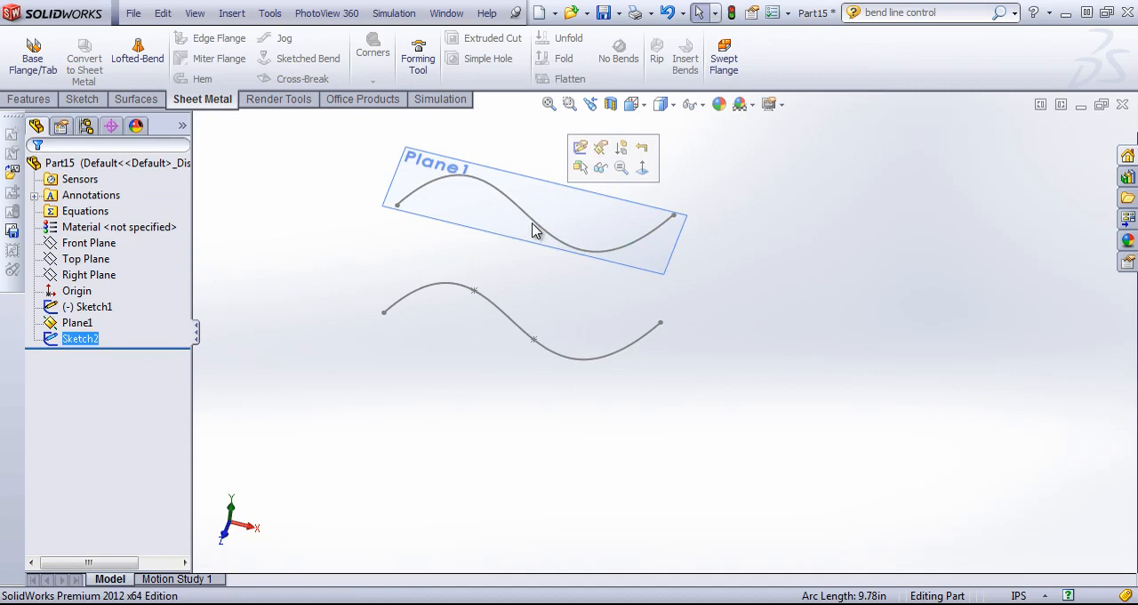
Step: Replace Sketch2 with a wavier spline on Plane1 and loft bends between both splines
key("Delete")
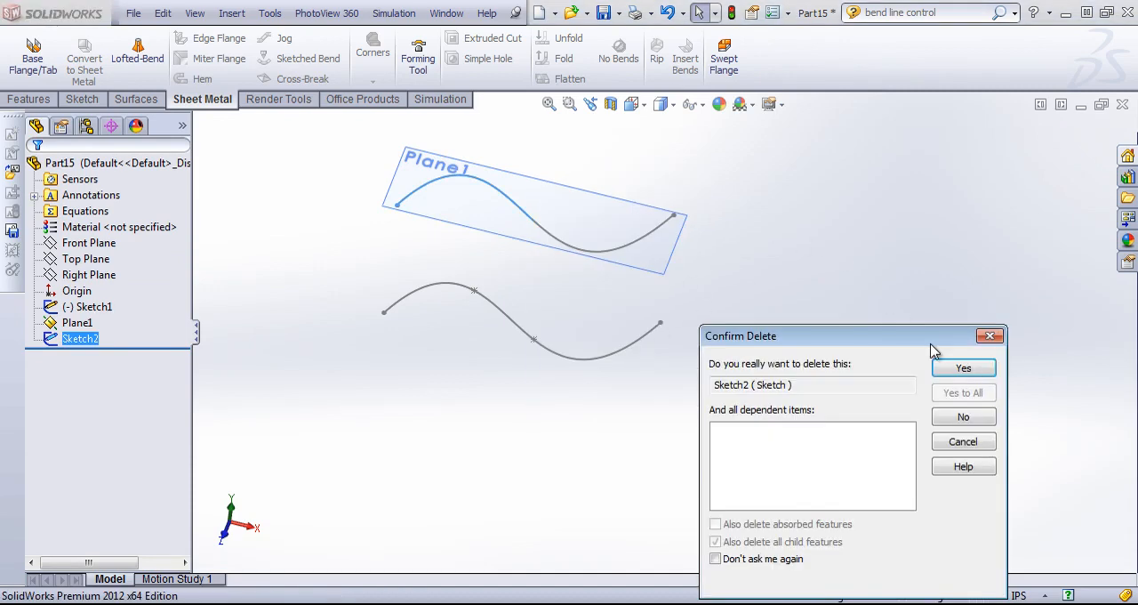
left_click(963, 367)
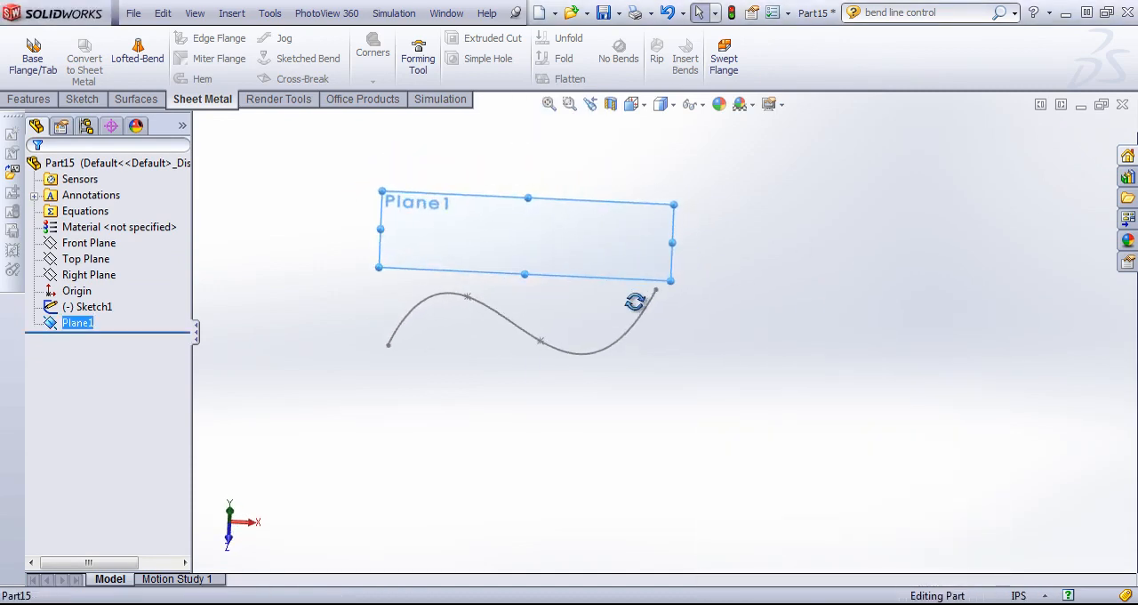
left_click(82, 99)
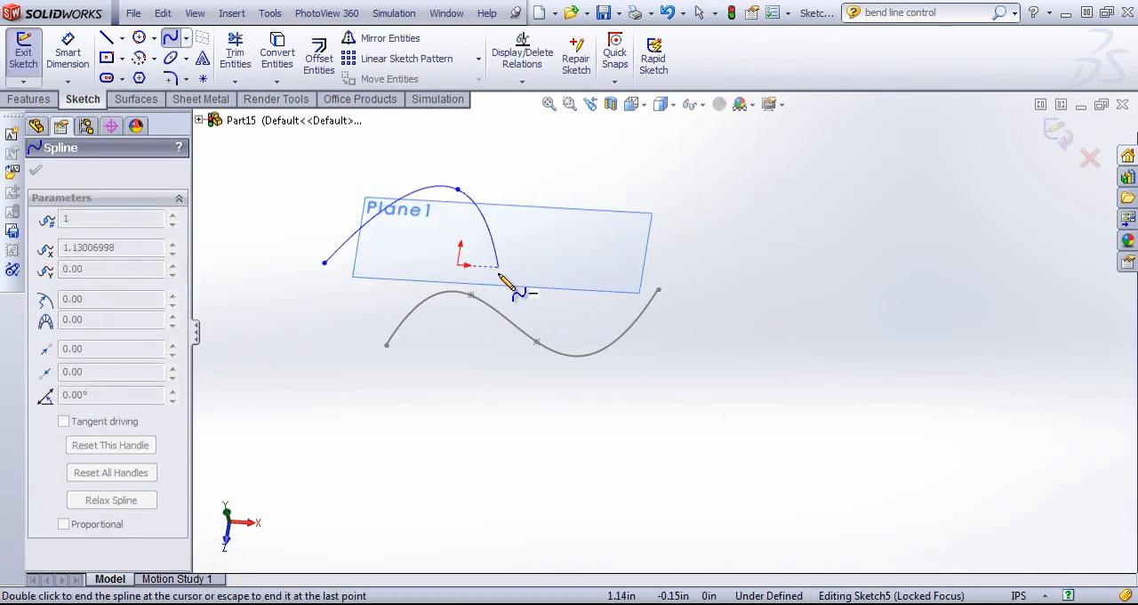
left_click(849, 213)
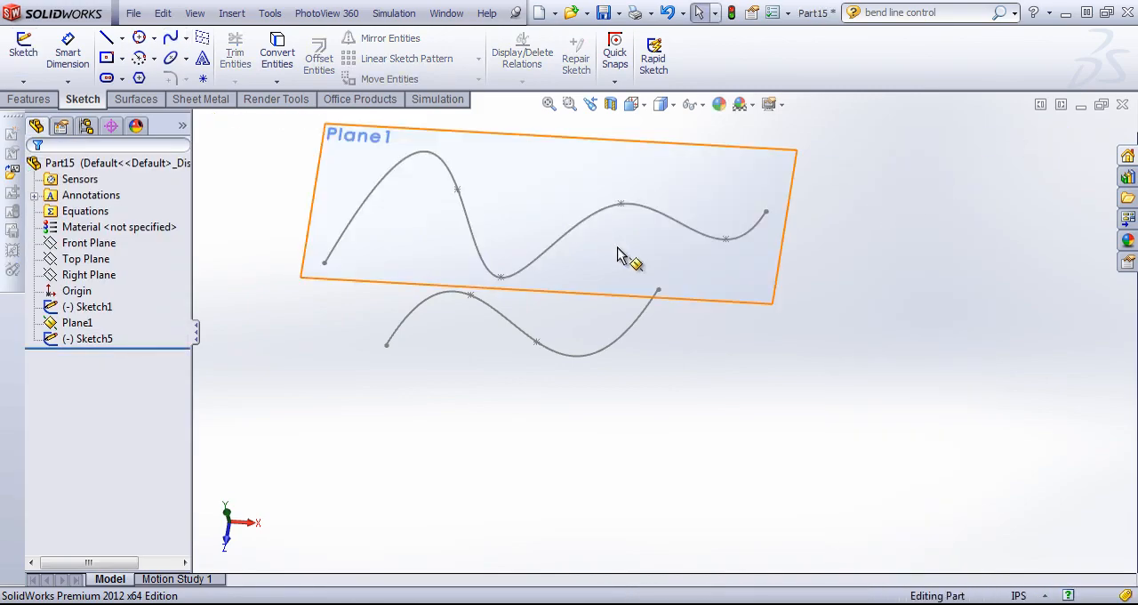
left_click(201, 99)
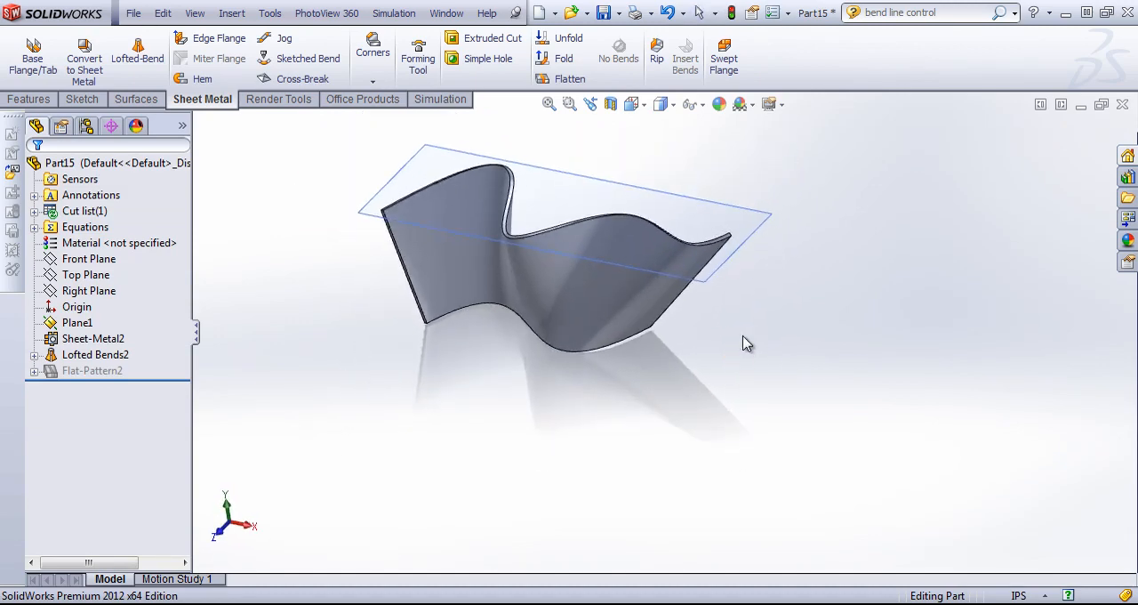
Step: Edit Lofted Bends2's bend line control to rebuild it as Freeform Bend3 and Freeform Bend4
left_click(95, 354)
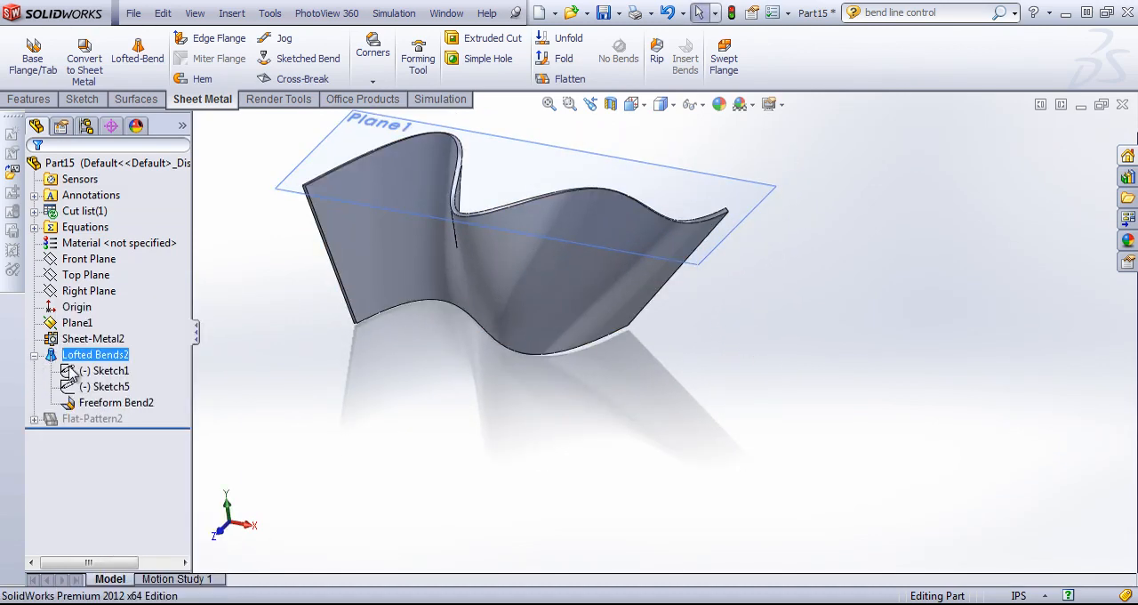
right_click(110, 386)
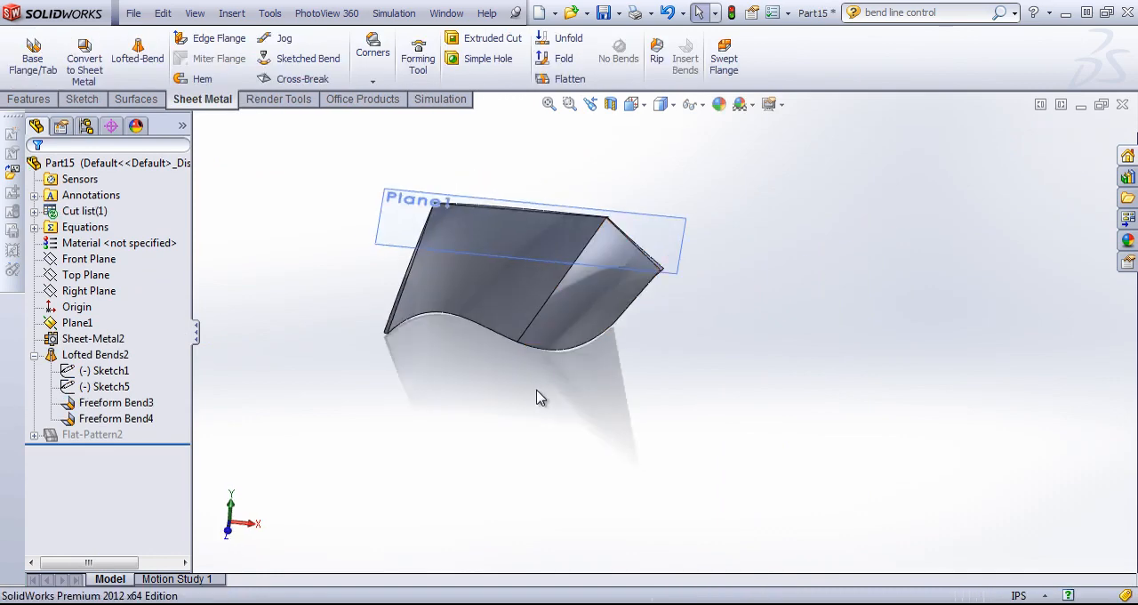
mouse_move(547, 390)
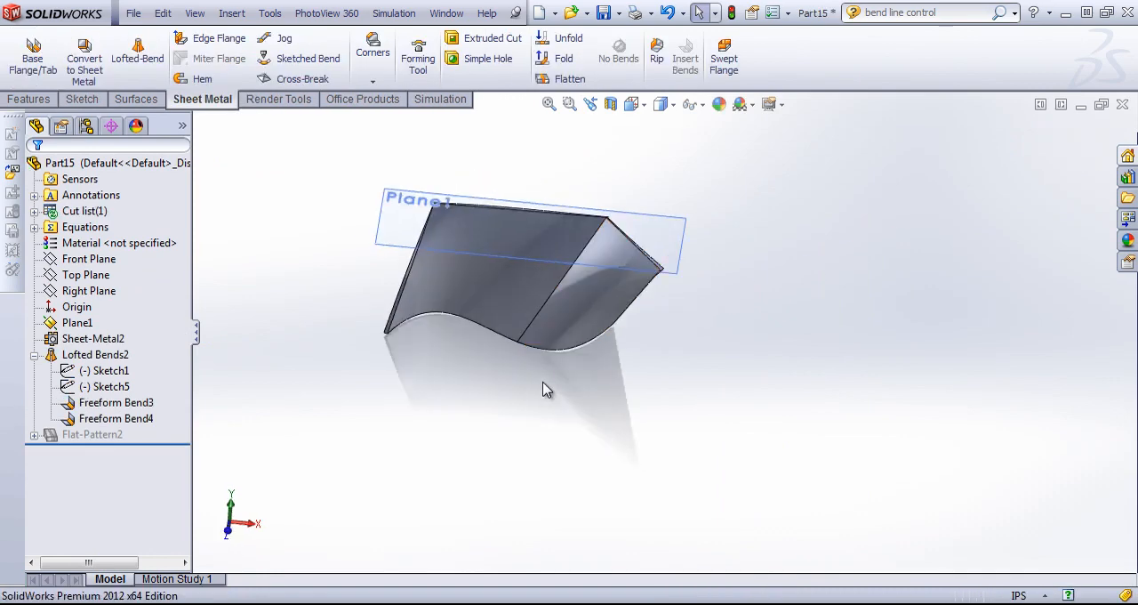